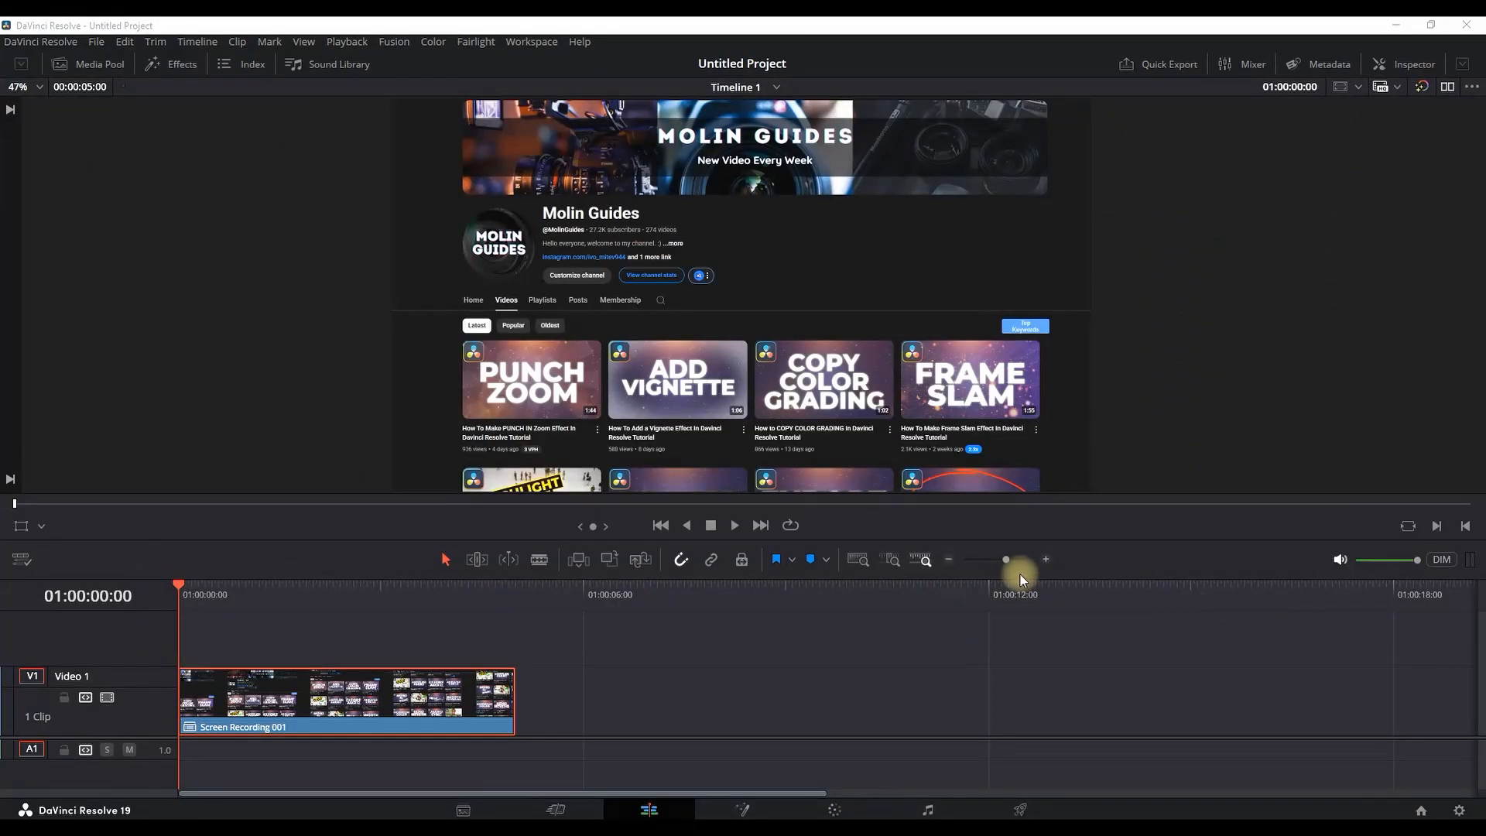
- Play back the Screen Recording 001 clip and stop near the five-second mark
{"action": "left_click", "coordinate": [709, 524]}
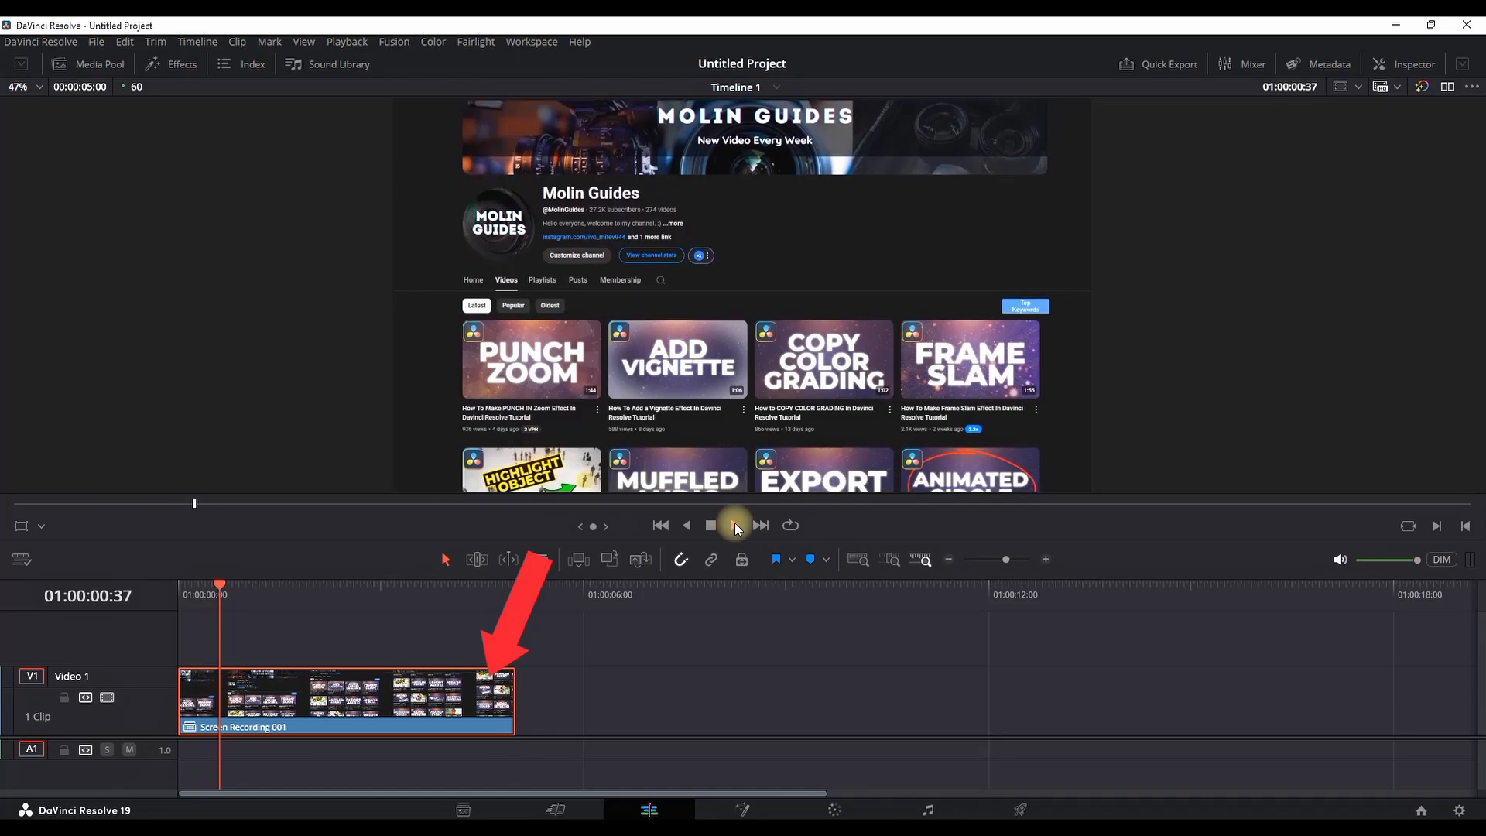
{"action": "left_click", "coordinate": [734, 525]}
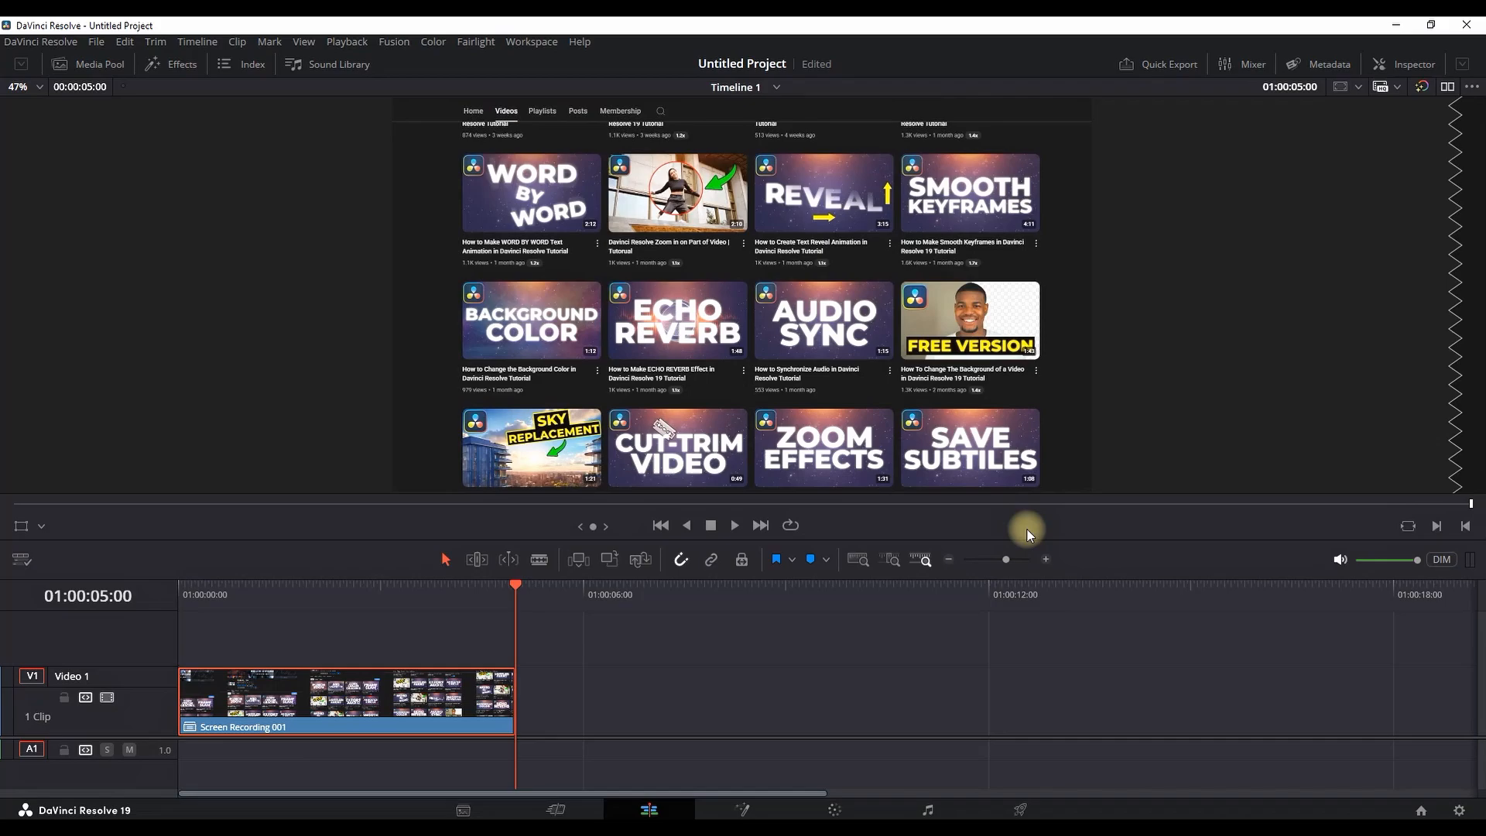
{"action": "mouse_move", "coordinate": [292, 587]}
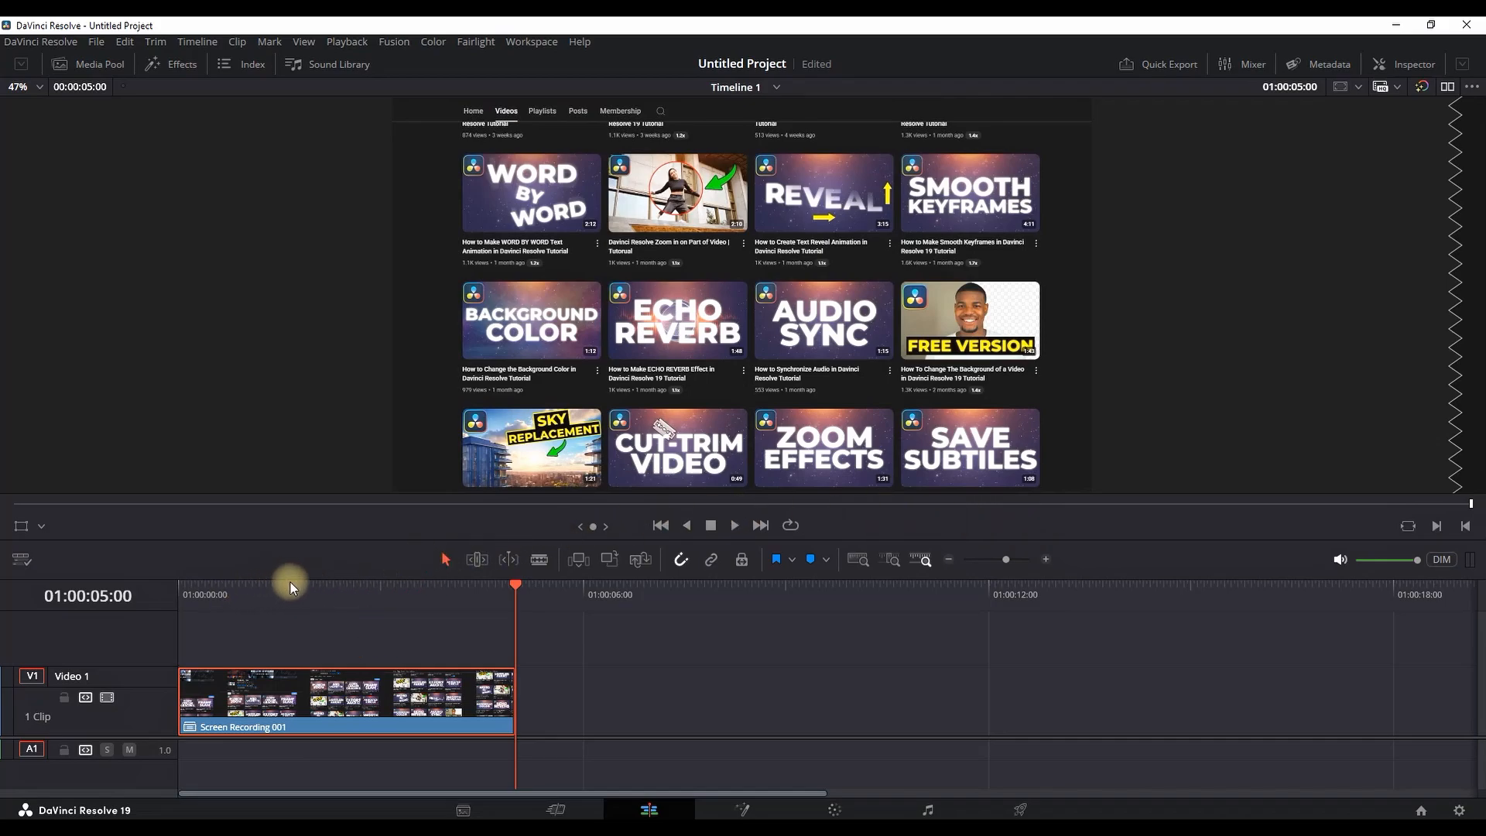
- Select the Screen Recording 001 clip to show its transform settings in the Inspector
{"action": "left_click", "coordinate": [1408, 64]}
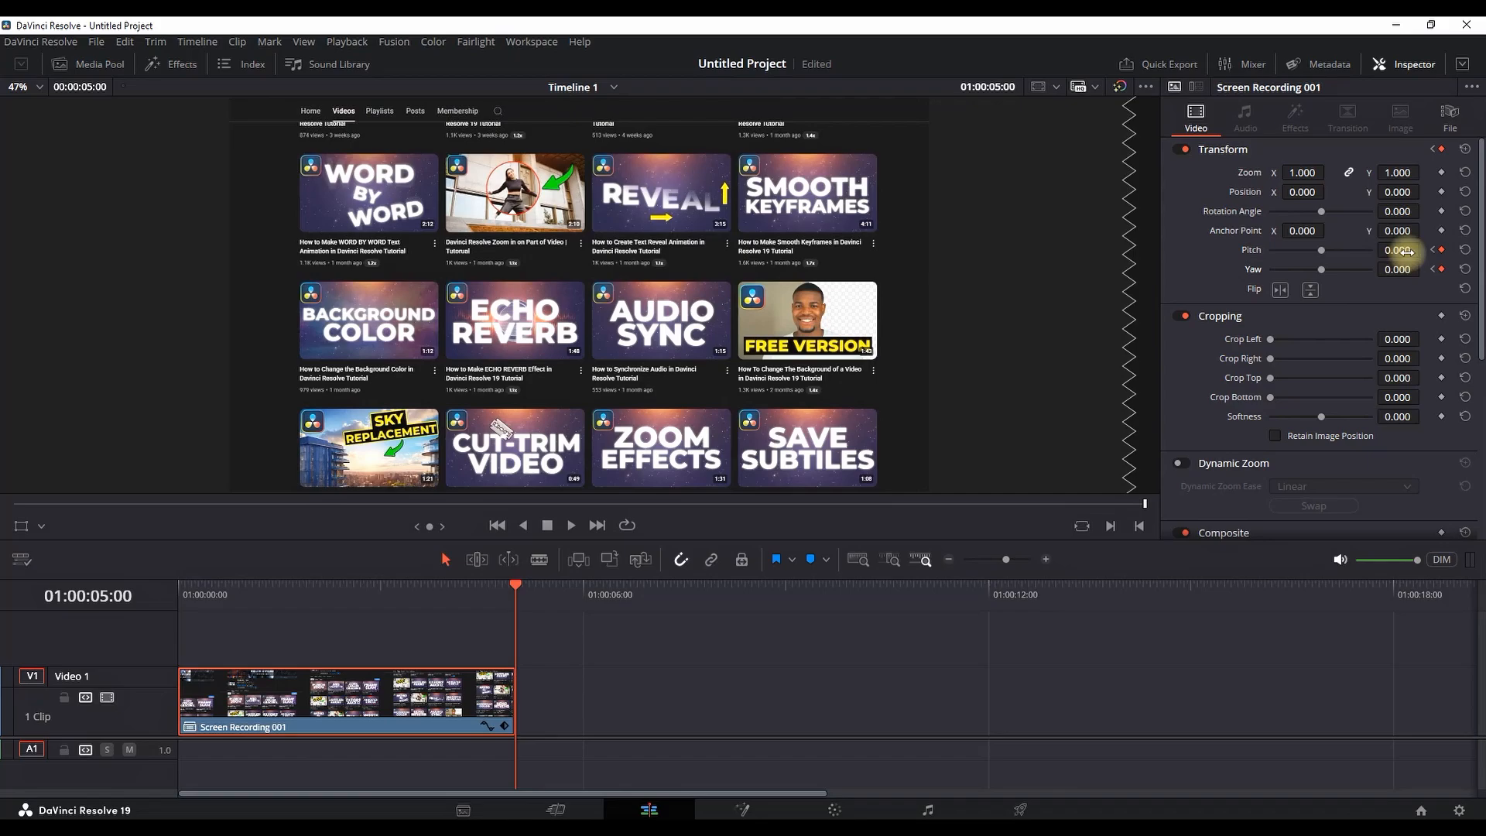
- Set the clip's Pitch to 0.150 and select the Yaw value for replacement
{"action": "left_click", "coordinate": [1396, 251]}
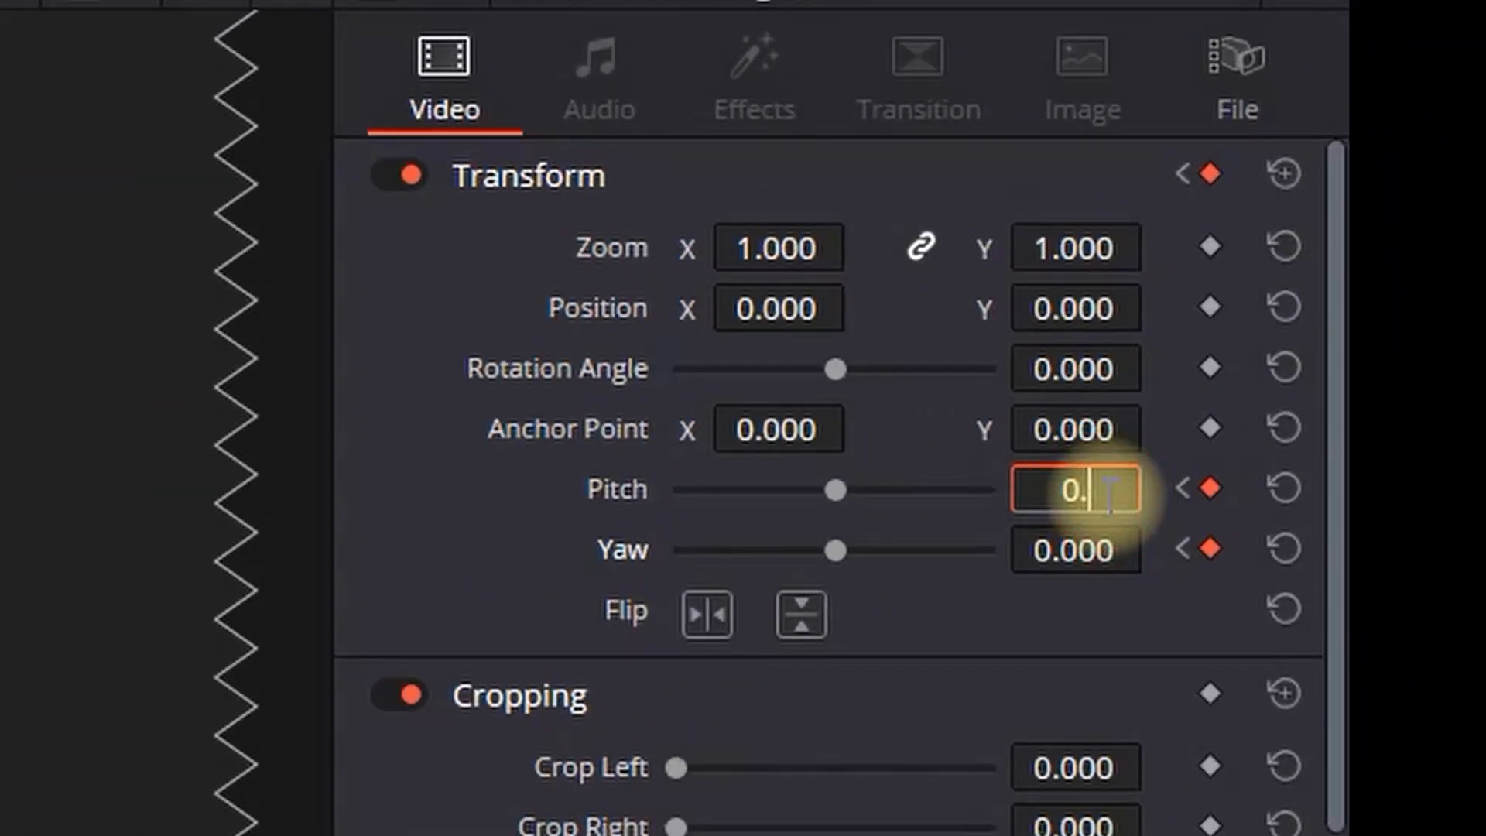
{"action": "type", "text": "0.150"}
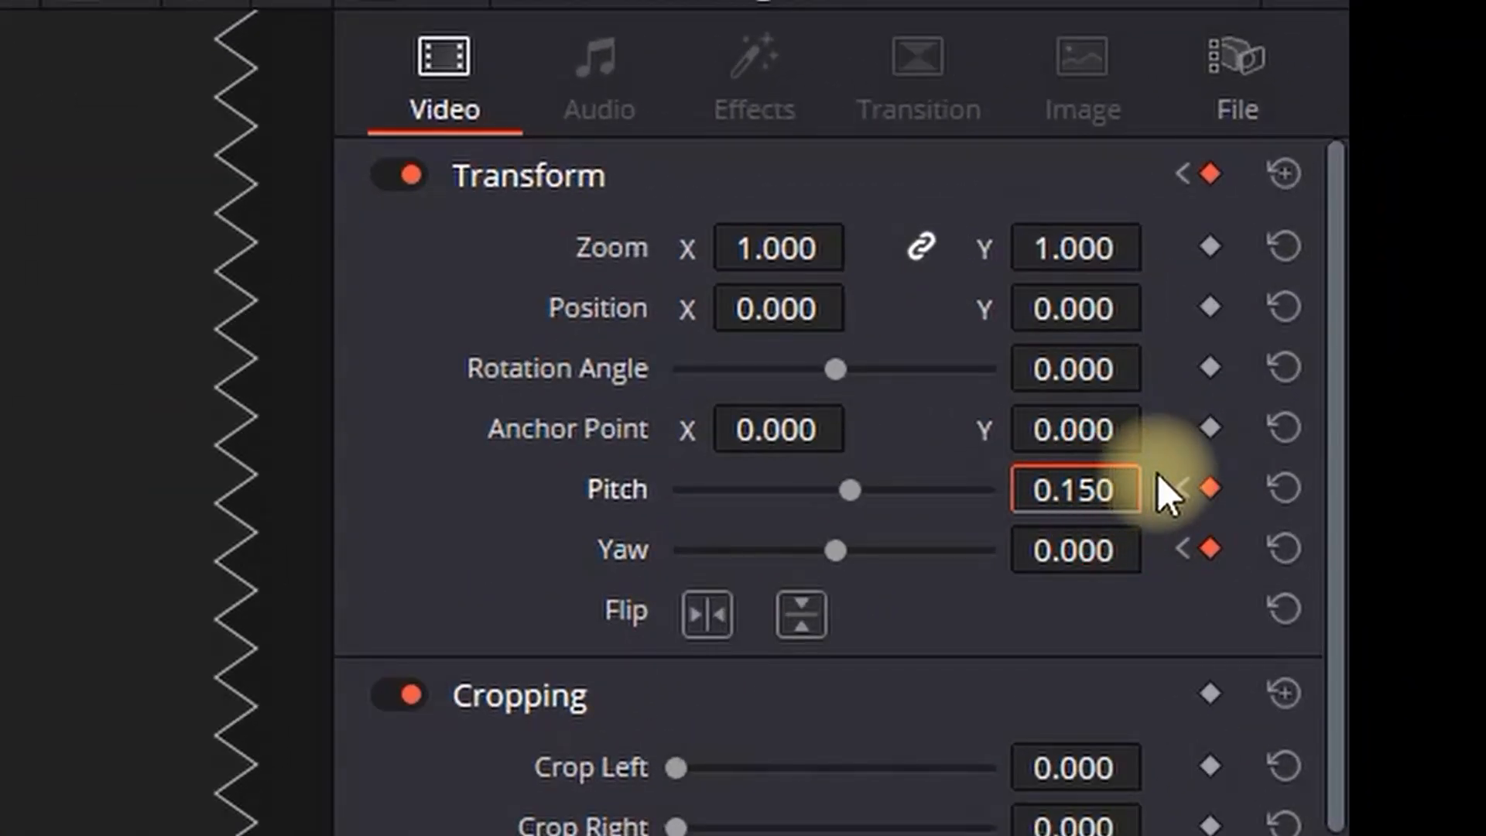
{"action": "left_click", "coordinate": [1074, 549]}
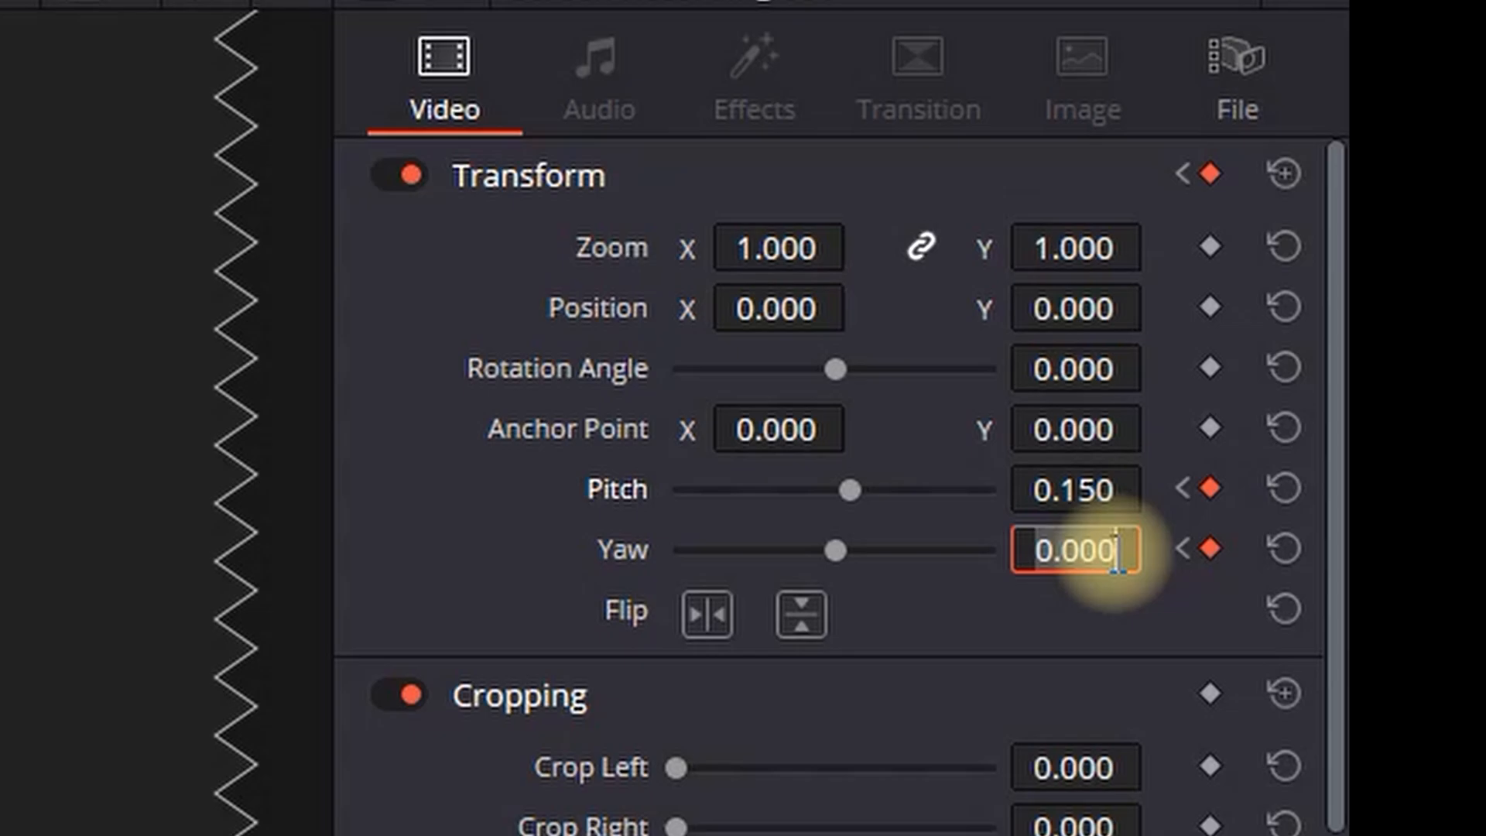
{"action": "left_click_drag", "start_coordinate": [1076, 550], "coordinate": [1104, 550]}
{"action": "type", "text": "0.150"}
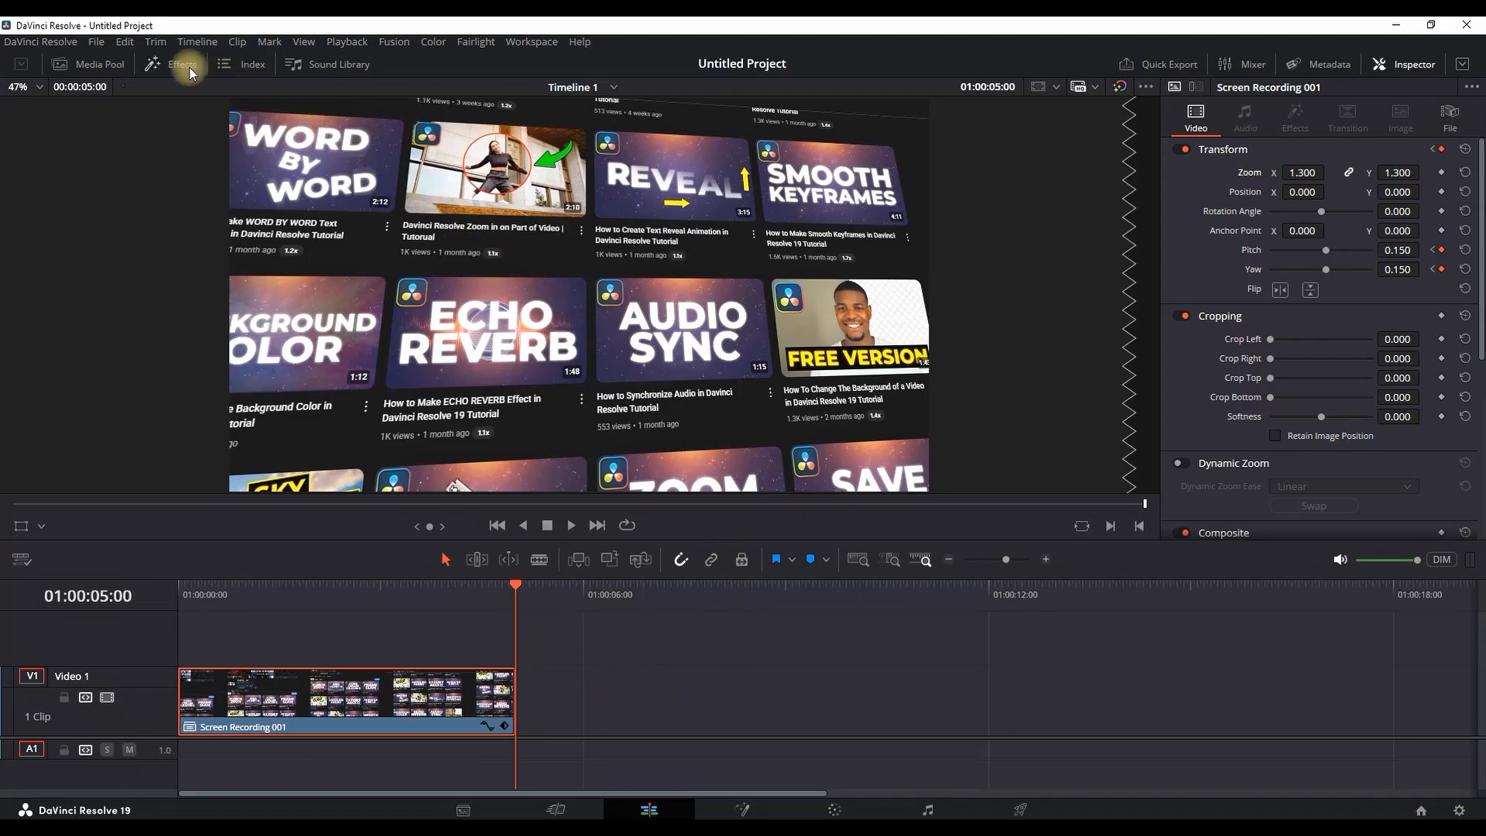
- Filter the Open FX effects library for 'vig' to find the Vignette effect
{"action": "left_click", "coordinate": [180, 63]}
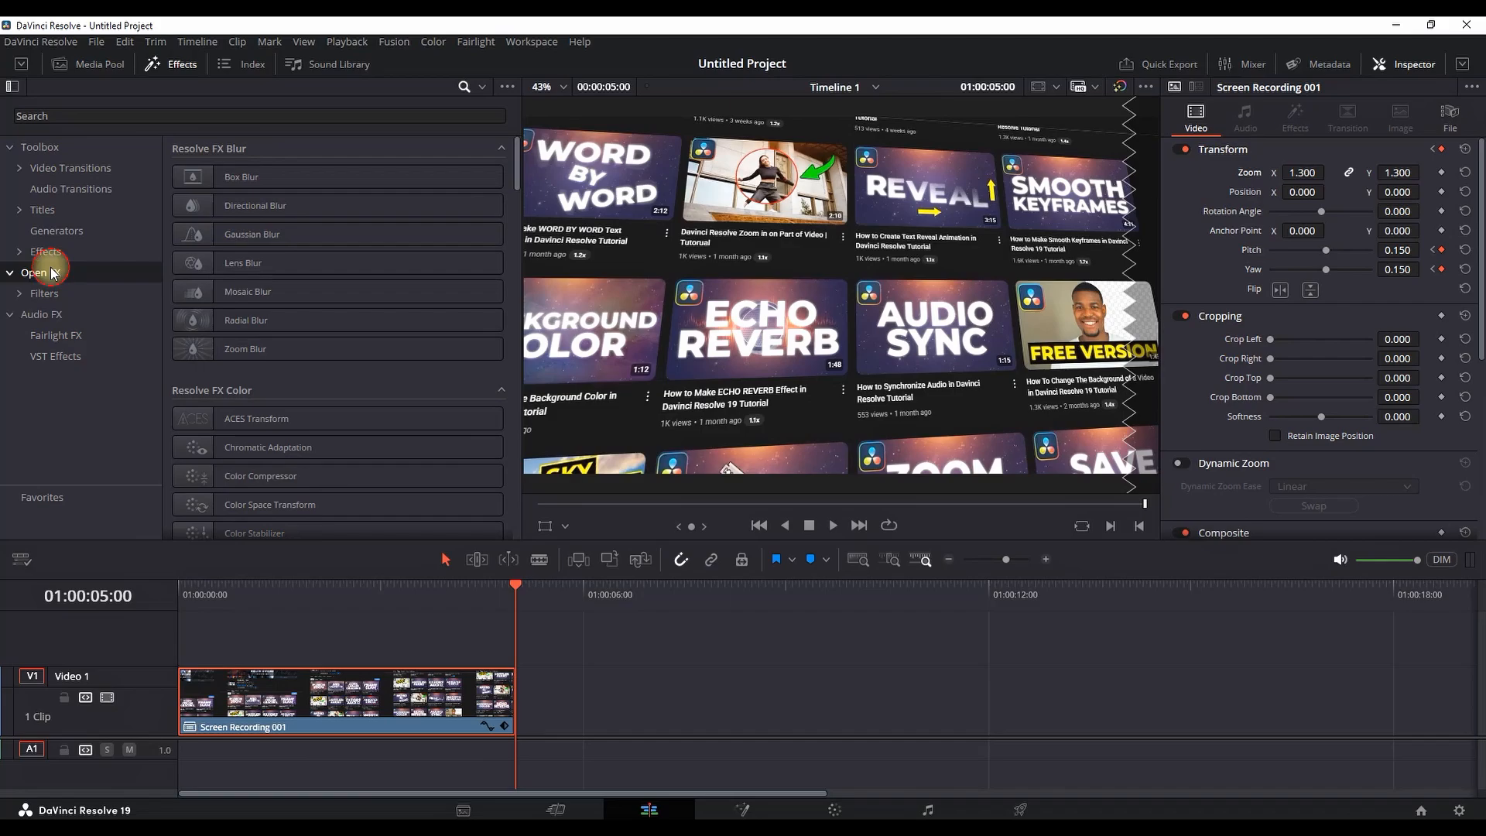
{"action": "type", "text": "vig"}
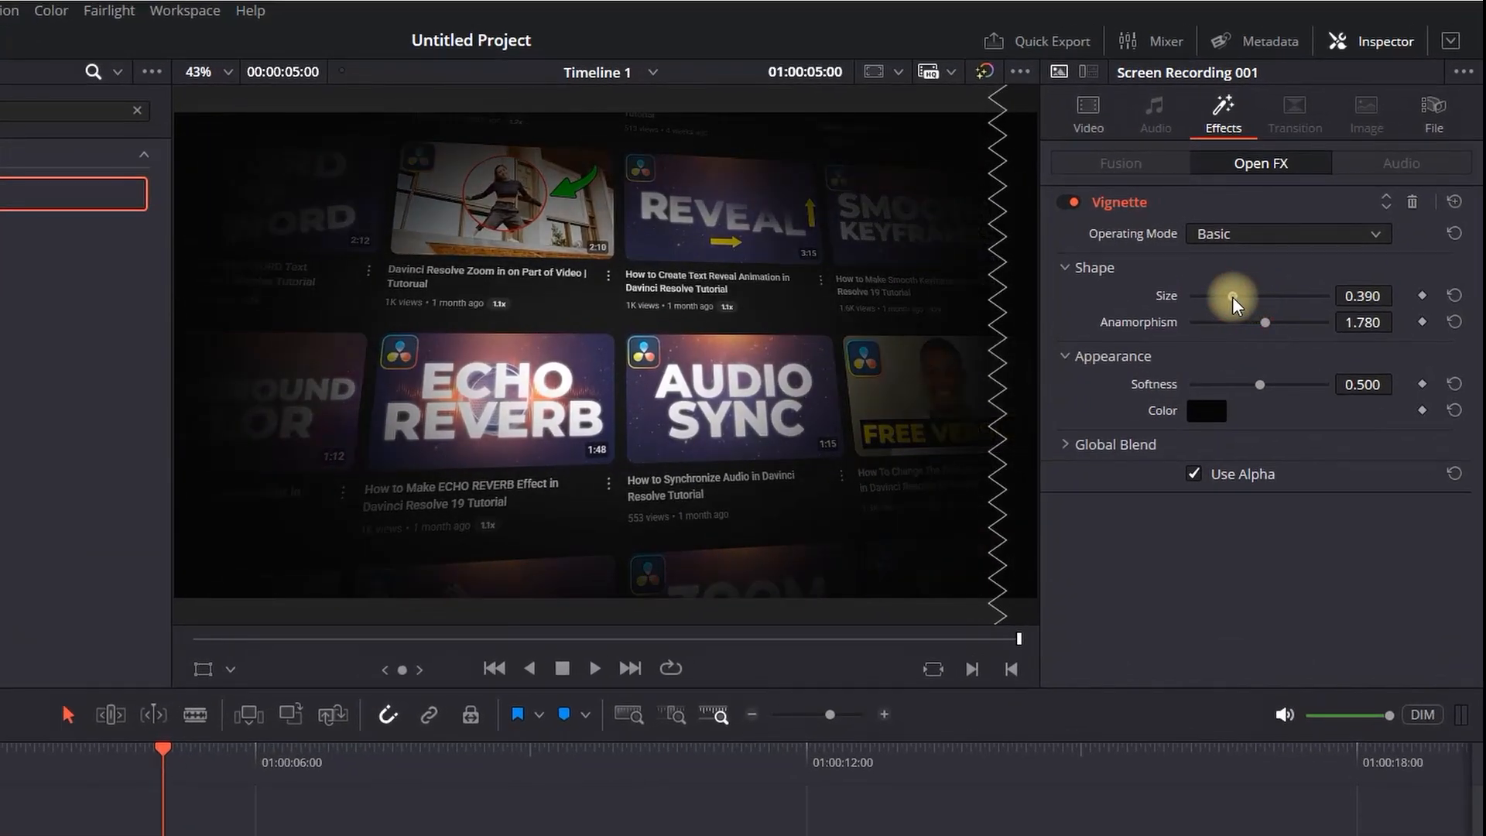
- Set the Vignette Size to 0.702 and Softness to 0.706 for gently darkened edges
{"action": "left_click_drag", "start_coordinate": [1232, 294], "coordinate": [1285, 294]}
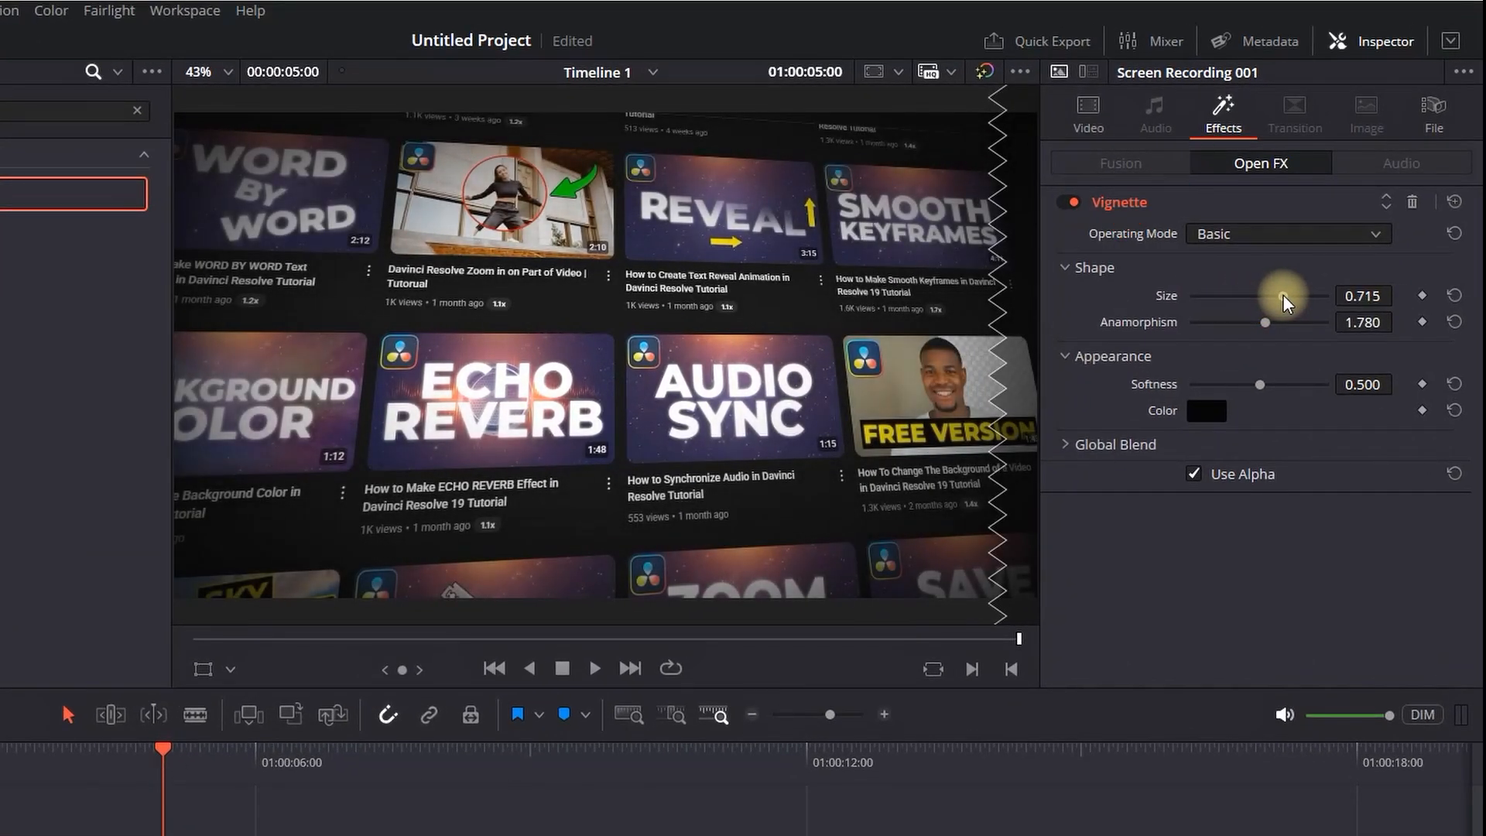
{"action": "left_click_drag", "start_coordinate": [1285, 294], "coordinate": [1277, 294]}
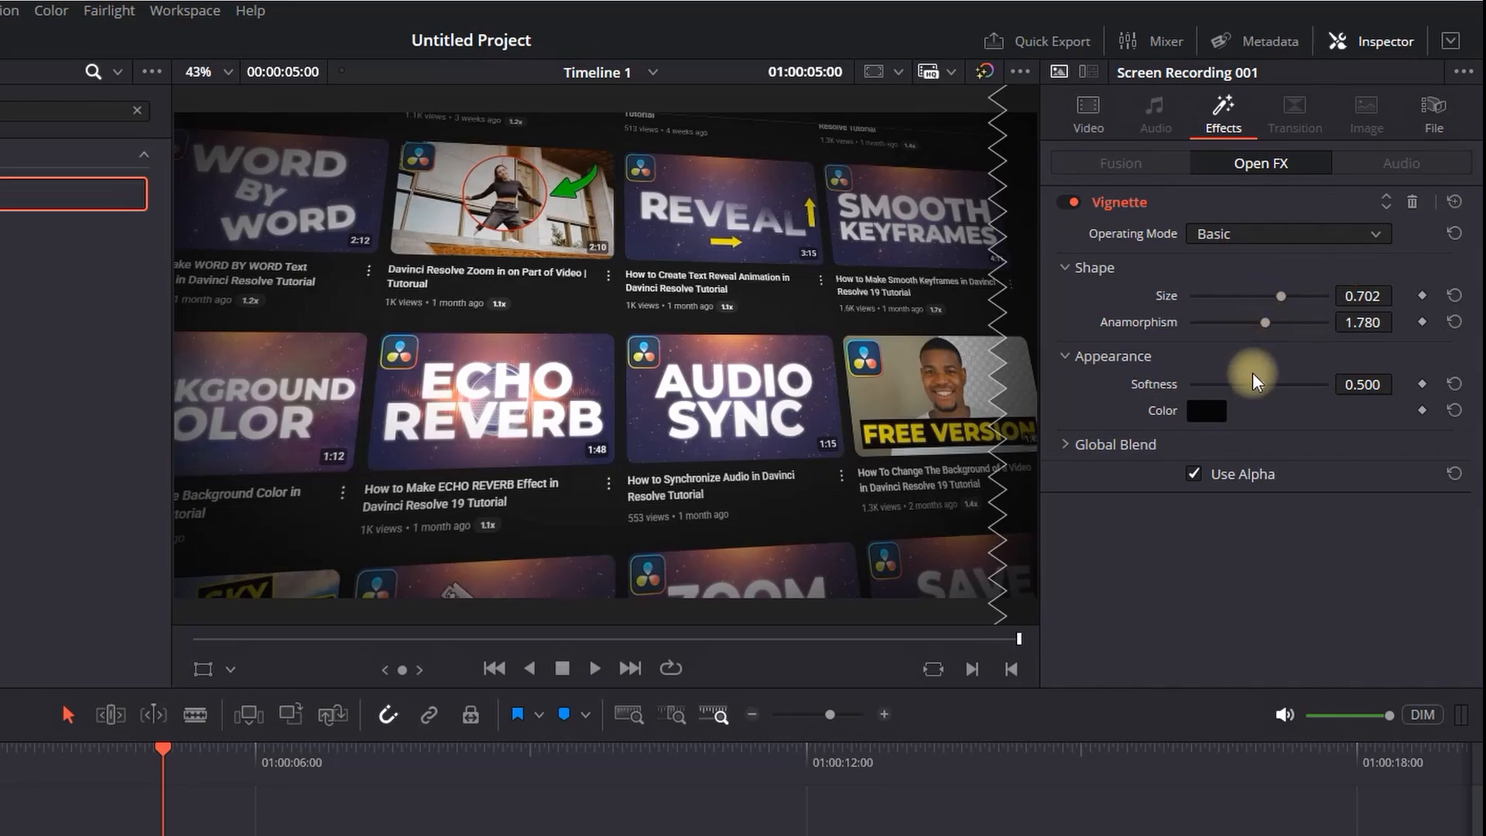
{"action": "left_click_drag", "start_coordinate": [1251, 383], "coordinate": [1294, 387]}
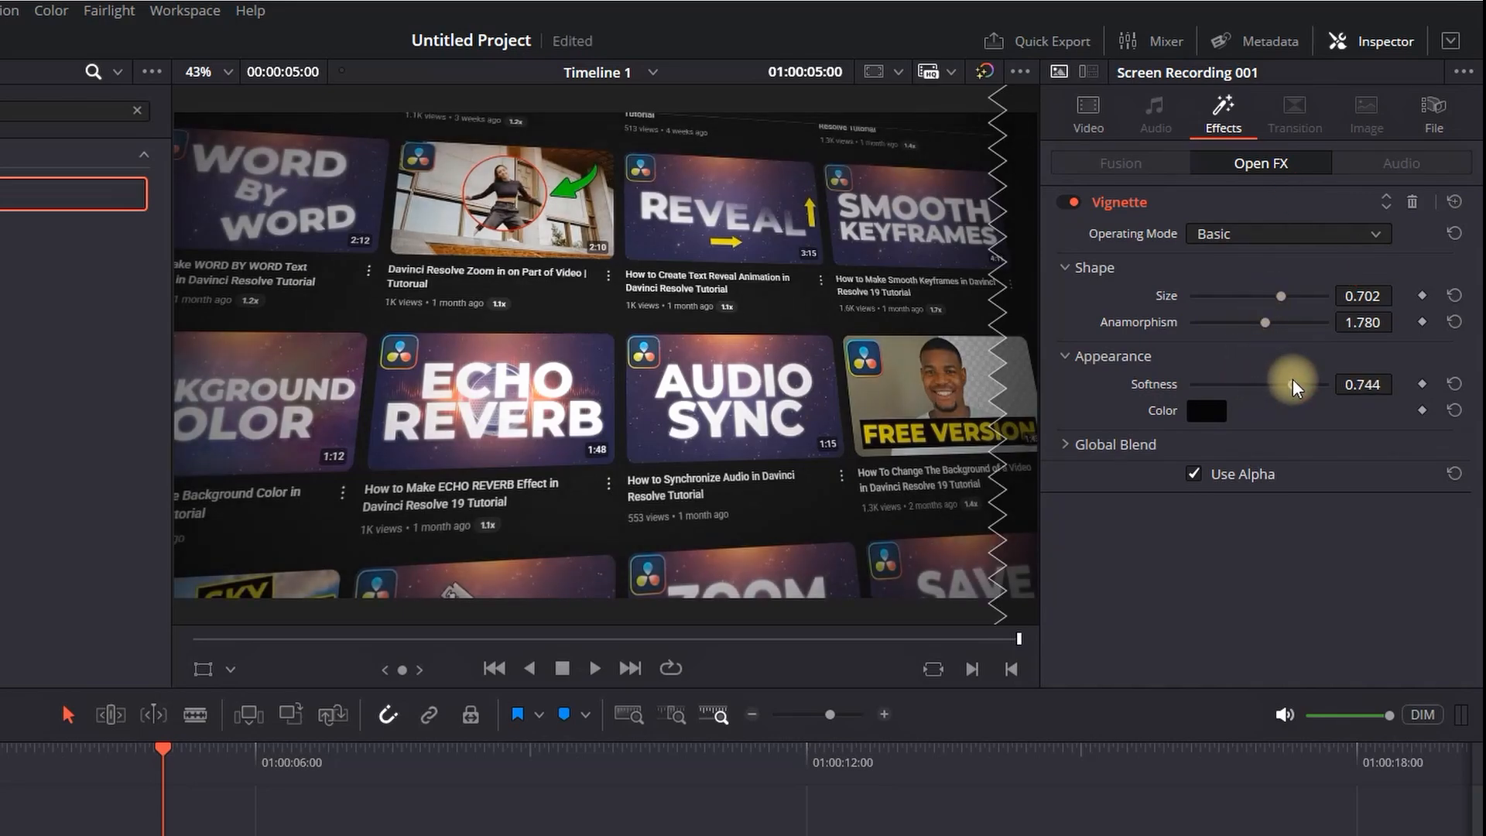
{"action": "left_click_drag", "start_coordinate": [1303, 384], "coordinate": [1285, 384]}
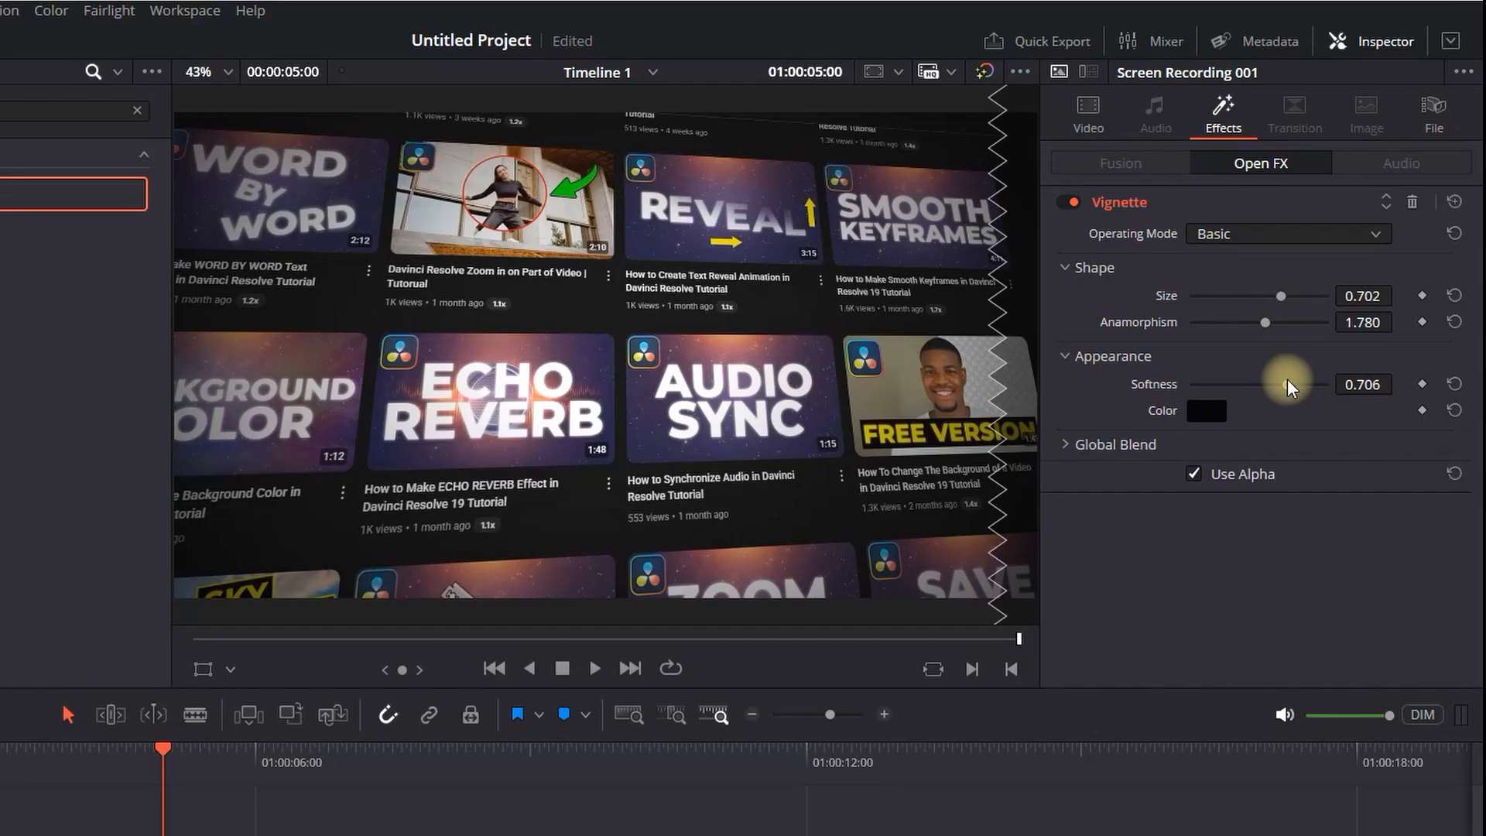